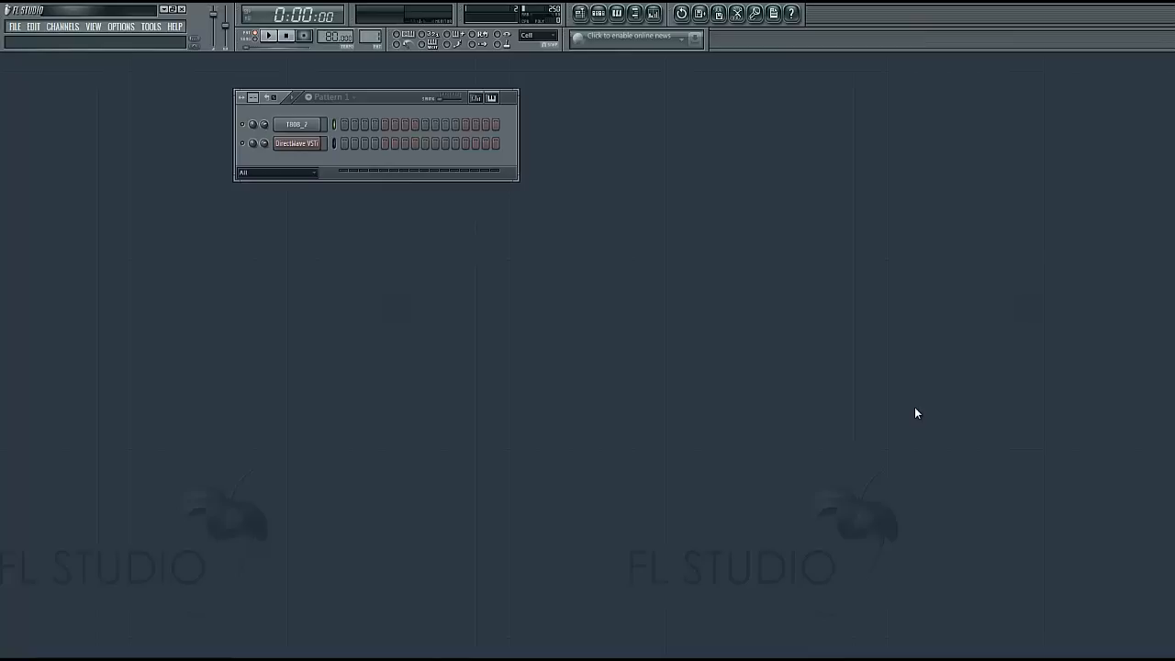
{"action": "mouse_move", "coordinate": [899, 416]}
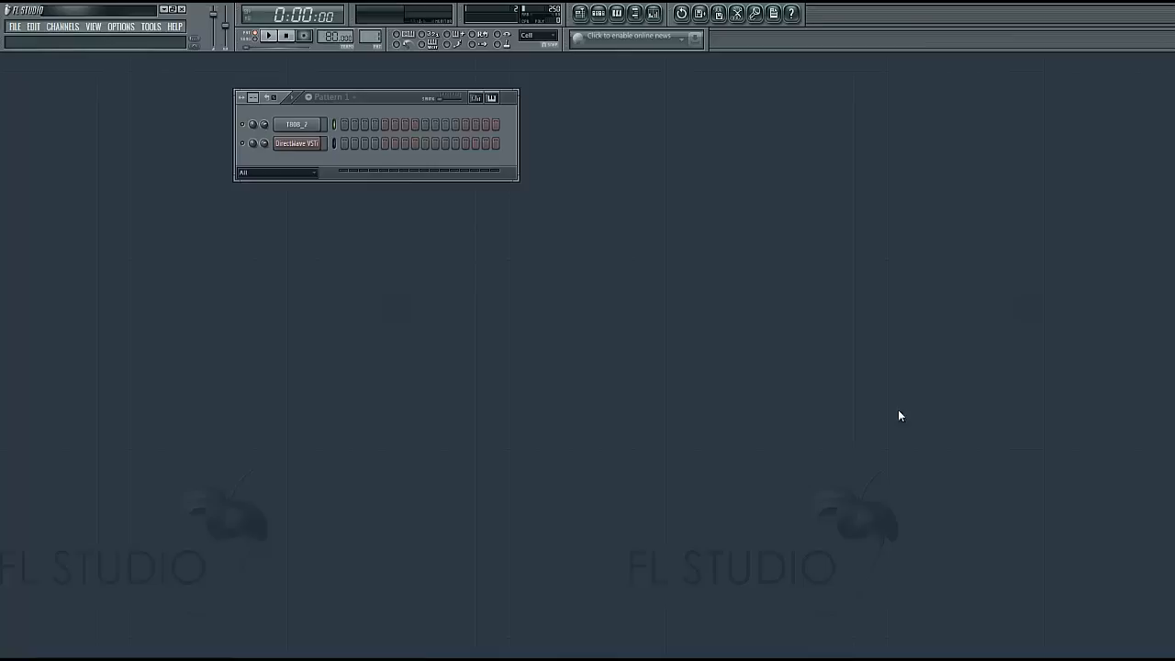
{"action": "mouse_move", "coordinate": [910, 429]}
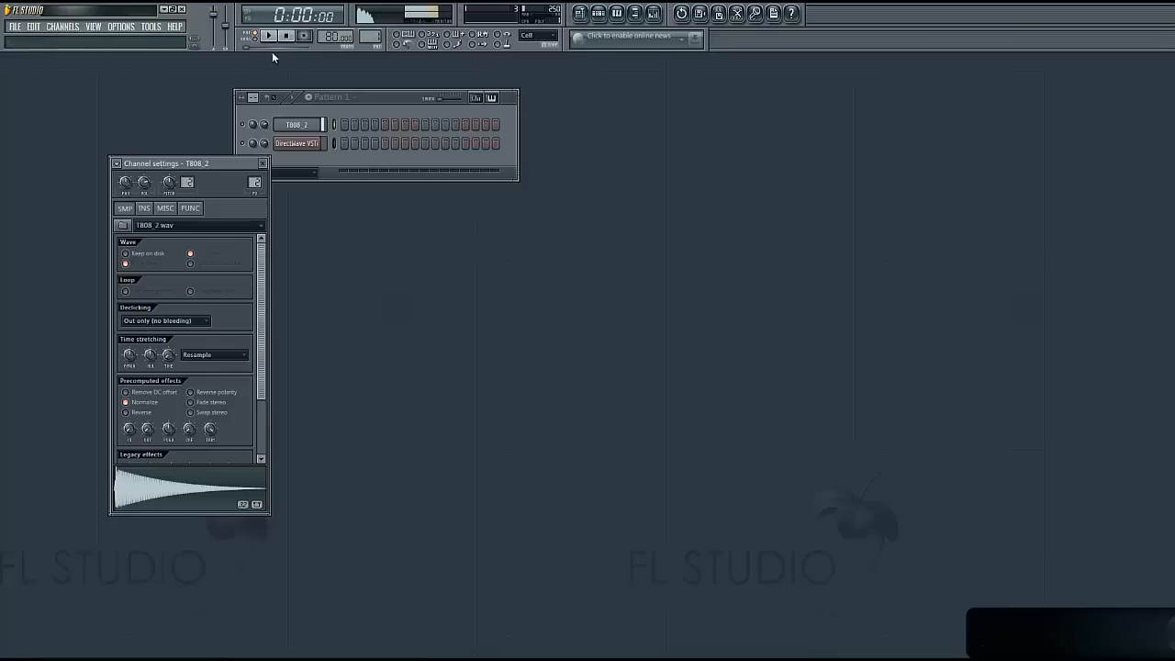
Close and reopen the T808_2 channel settings, then open its four-note piano roll
{"action": "left_click", "coordinate": [263, 162]}
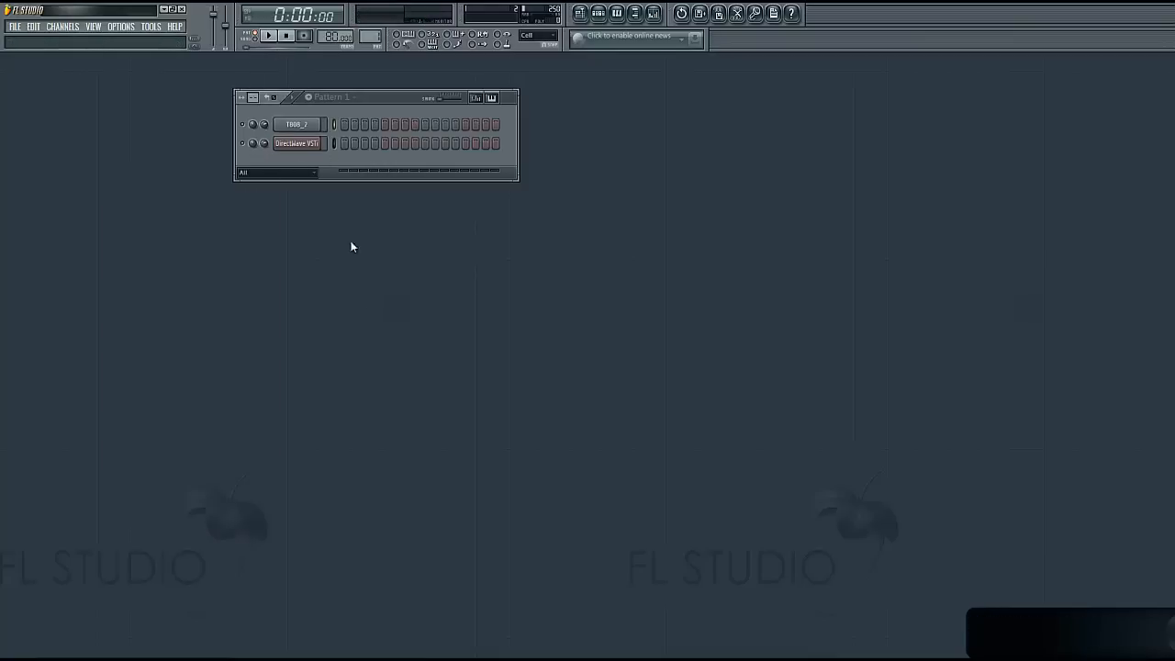
{"action": "left_click", "coordinate": [296, 124]}
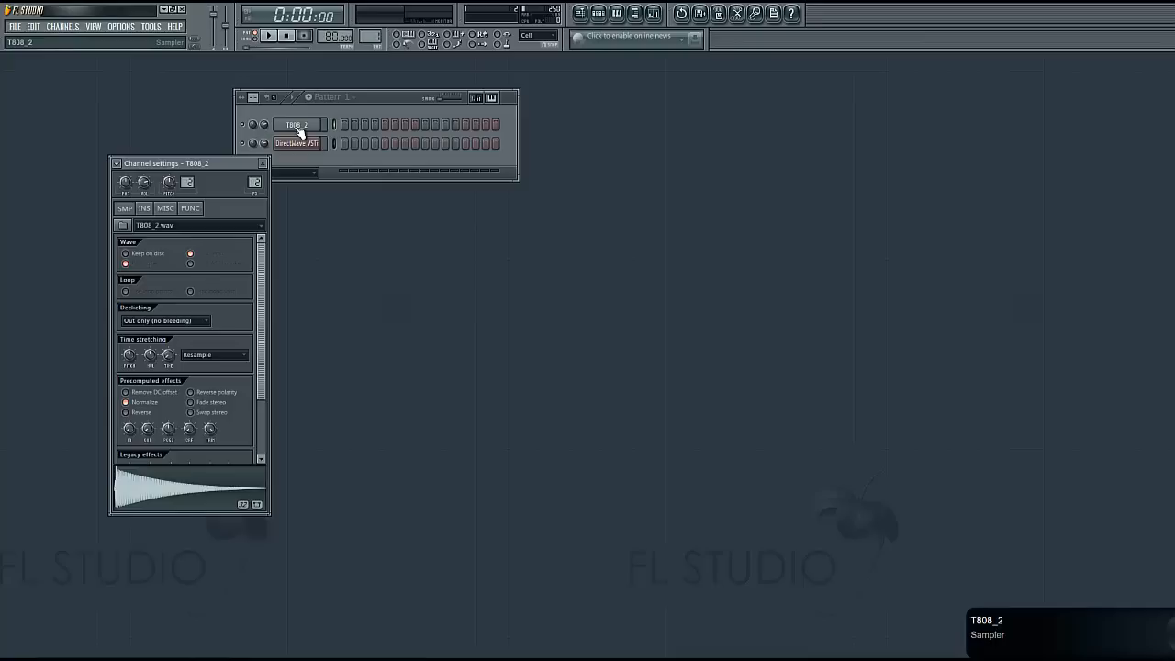
{"action": "left_click", "coordinate": [345, 124]}
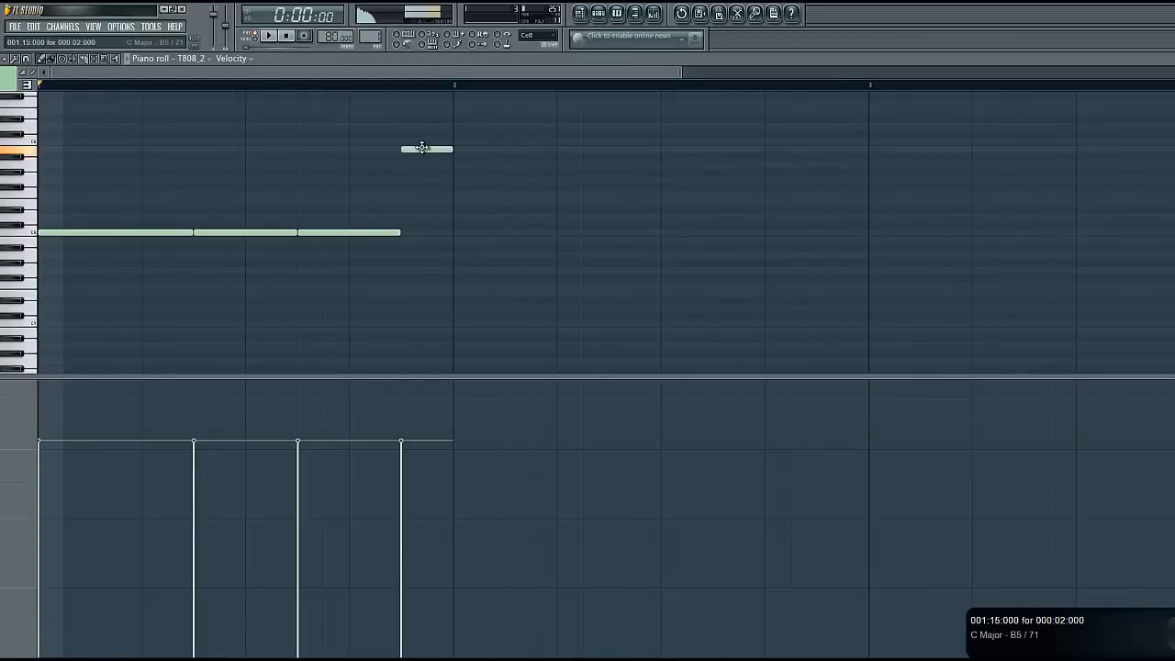
Lower the short higher note from B5 to G#5 and play the pattern back
{"action": "left_click_drag", "start_coordinate": [426, 149], "coordinate": [427, 156]}
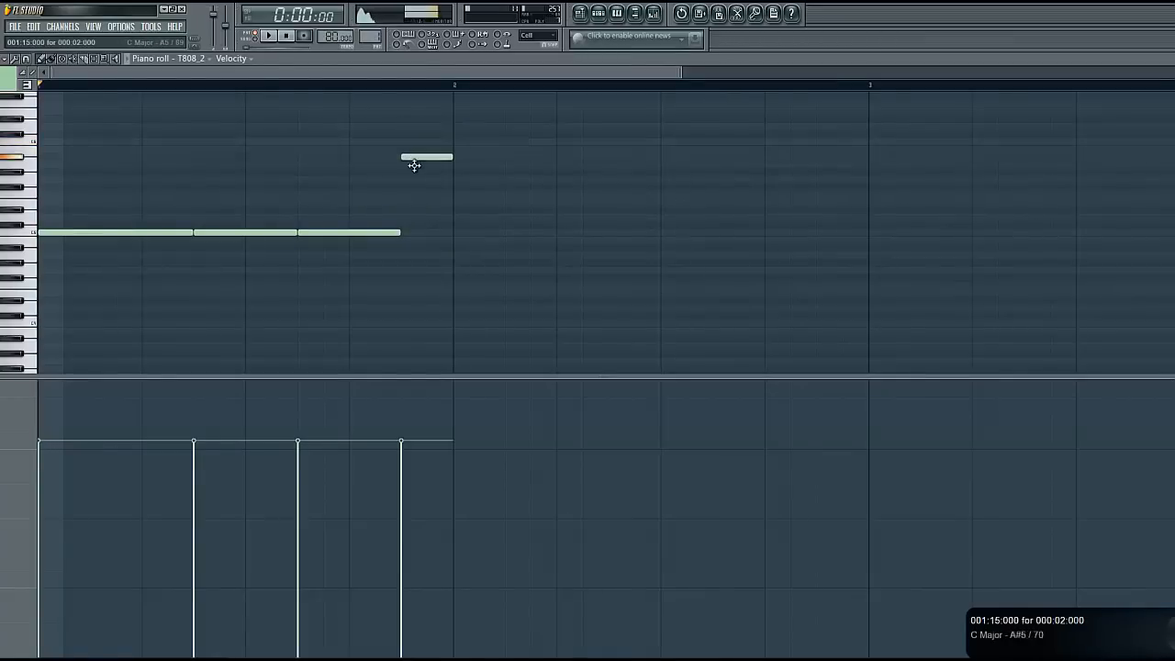
{"action": "left_click", "coordinate": [268, 35]}
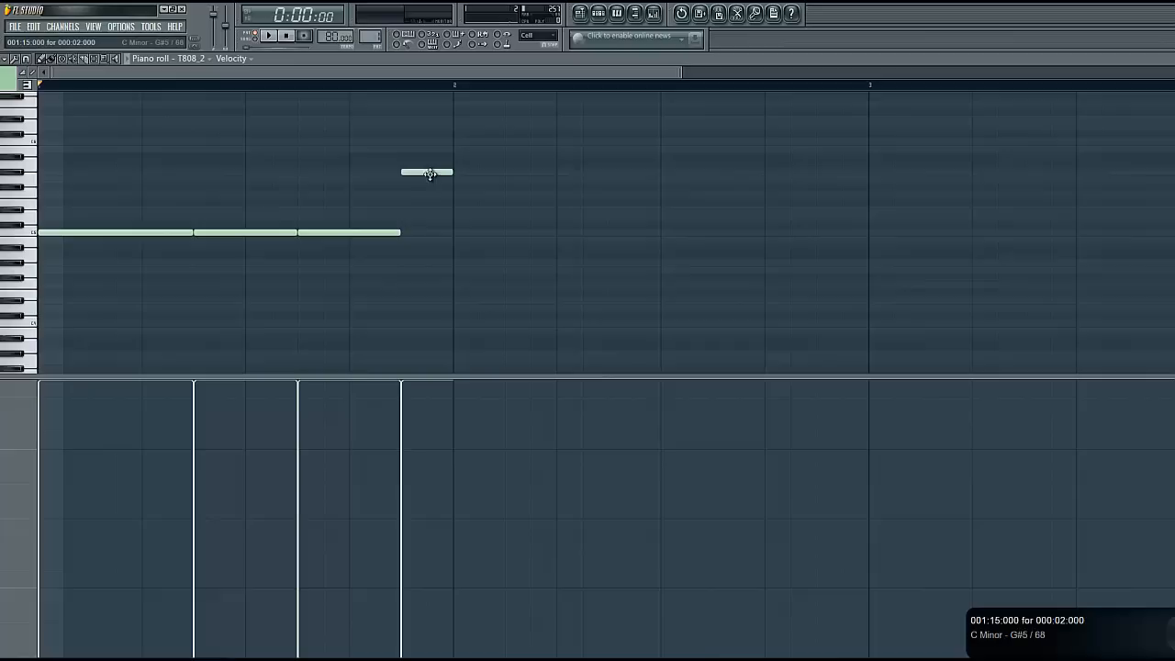
{"action": "left_click", "coordinate": [286, 35]}
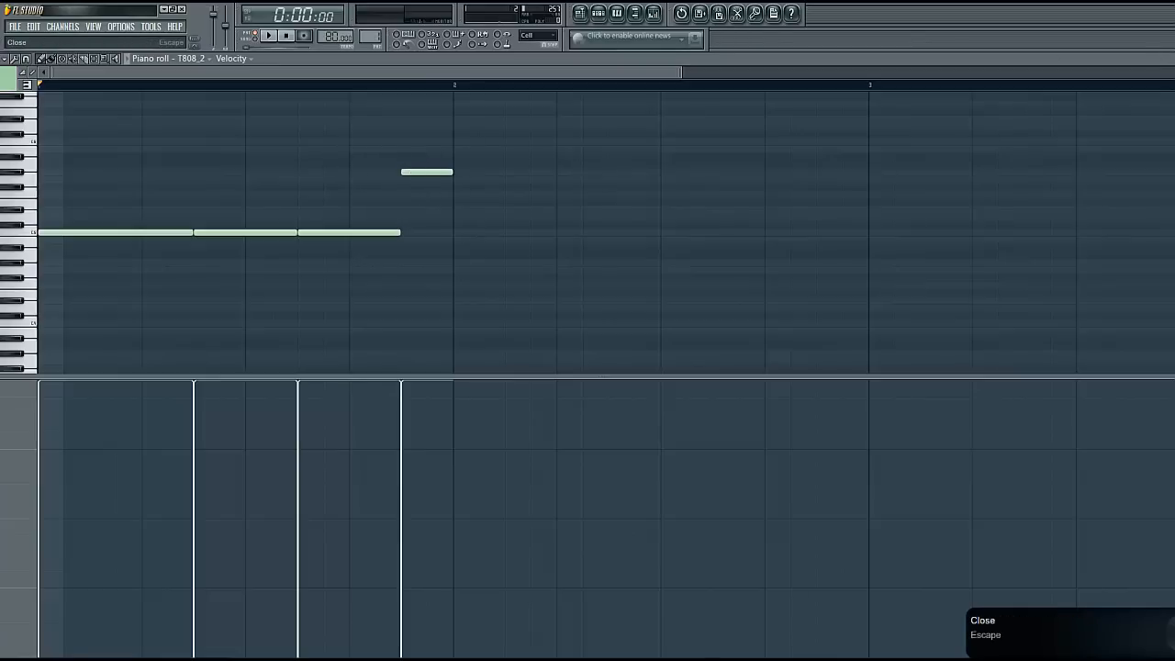
Close the piano roll and run Detect pitch regions on T808_2 in Edison
{"action": "left_click", "coordinate": [16, 42]}
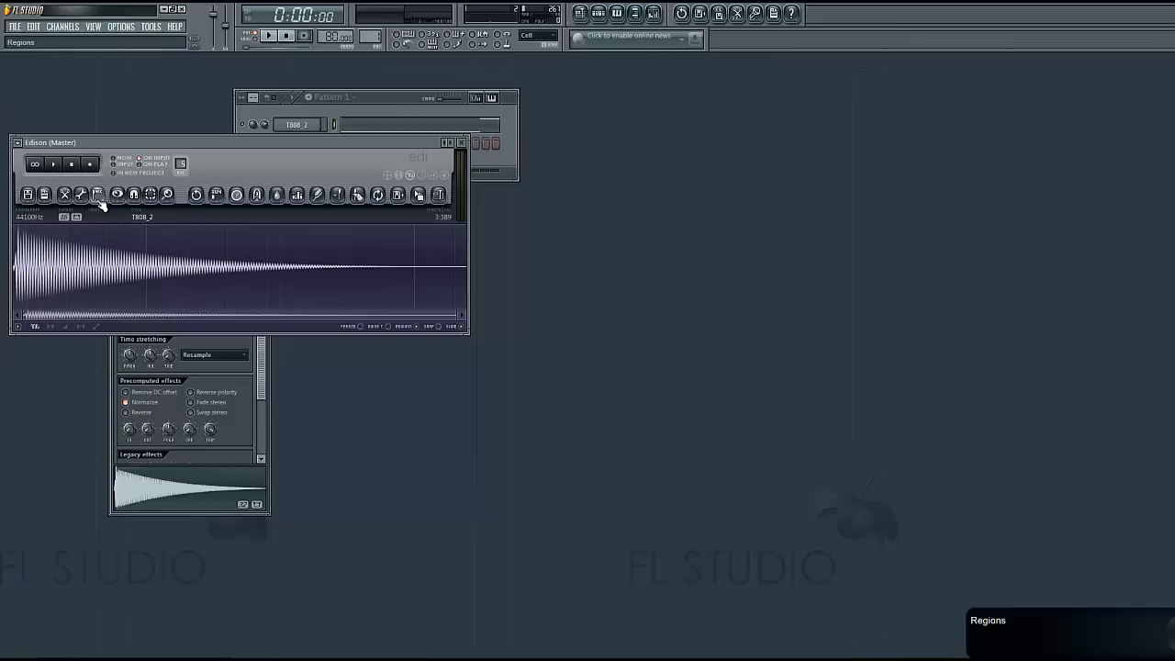
{"action": "left_click", "coordinate": [97, 194]}
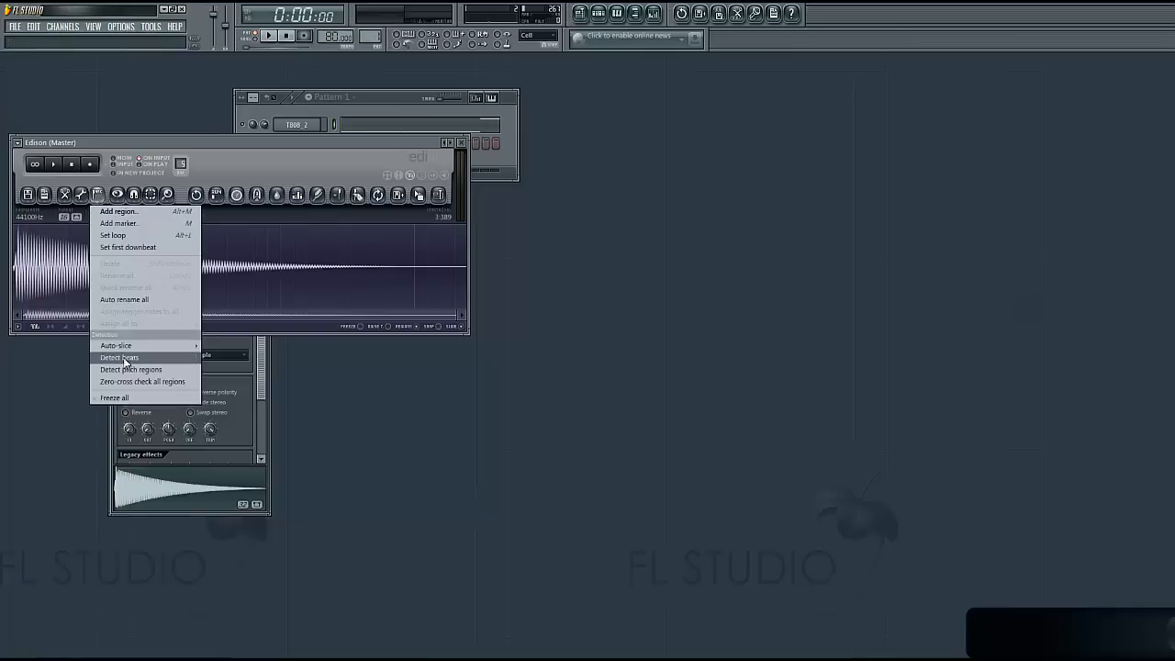
{"action": "left_click", "coordinate": [118, 357]}
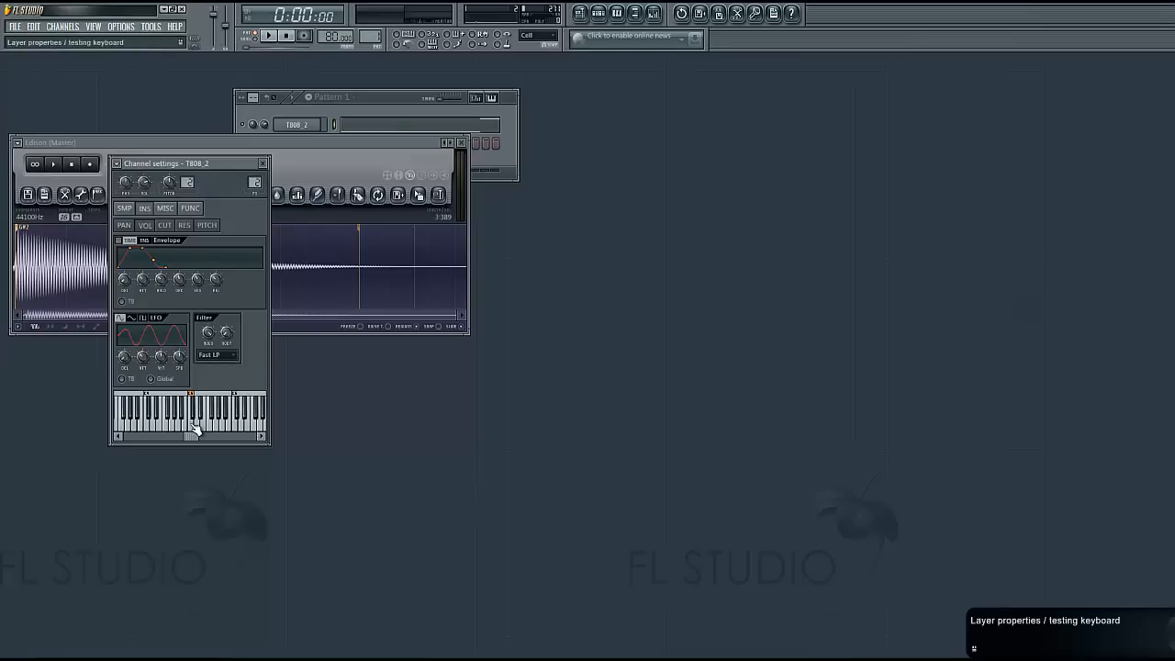
Make G# the T808_2 root note on the channel keyboard, then play the retuned pattern
{"action": "left_click", "coordinate": [192, 413]}
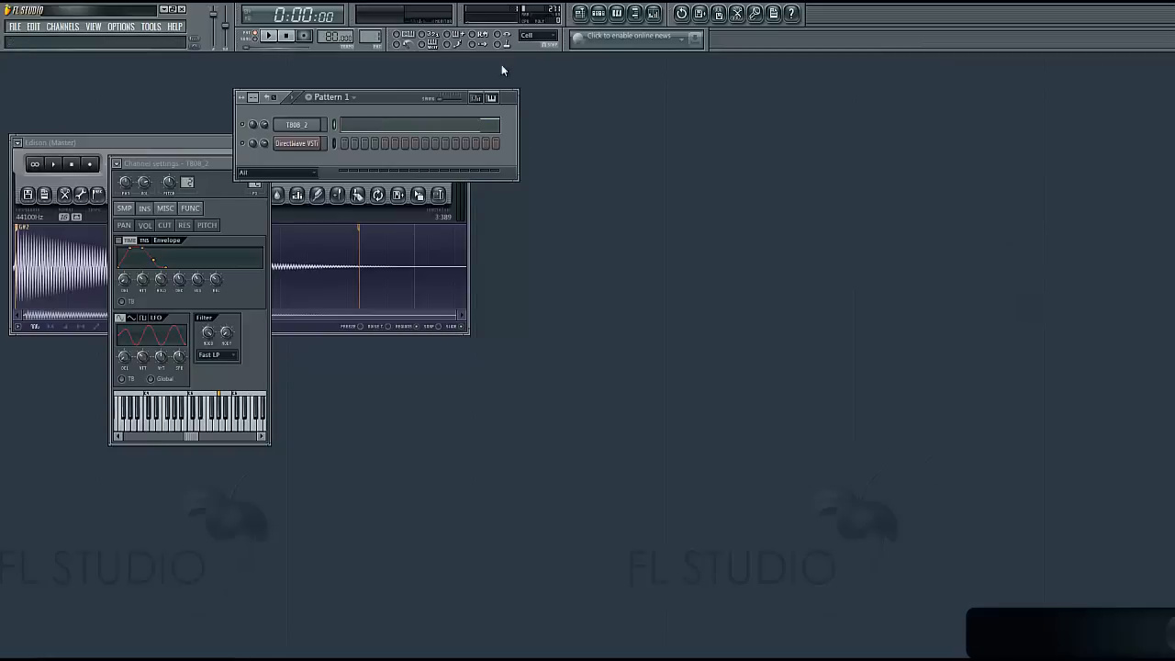
{"action": "left_click", "coordinate": [268, 36]}
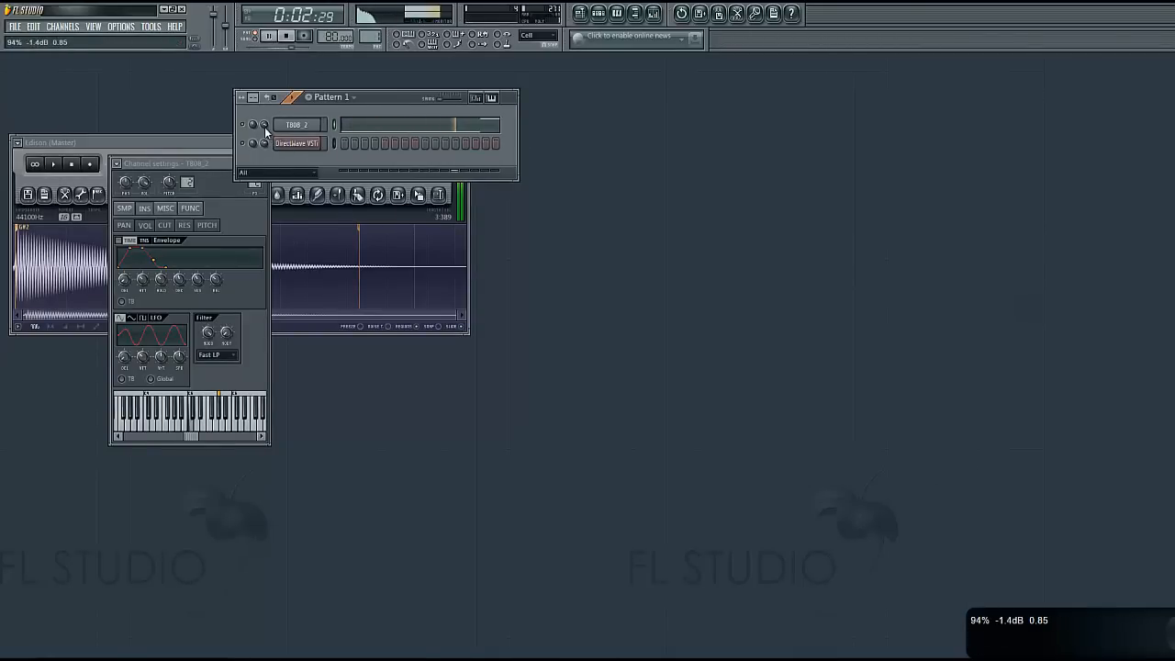
{"action": "left_click", "coordinate": [286, 35]}
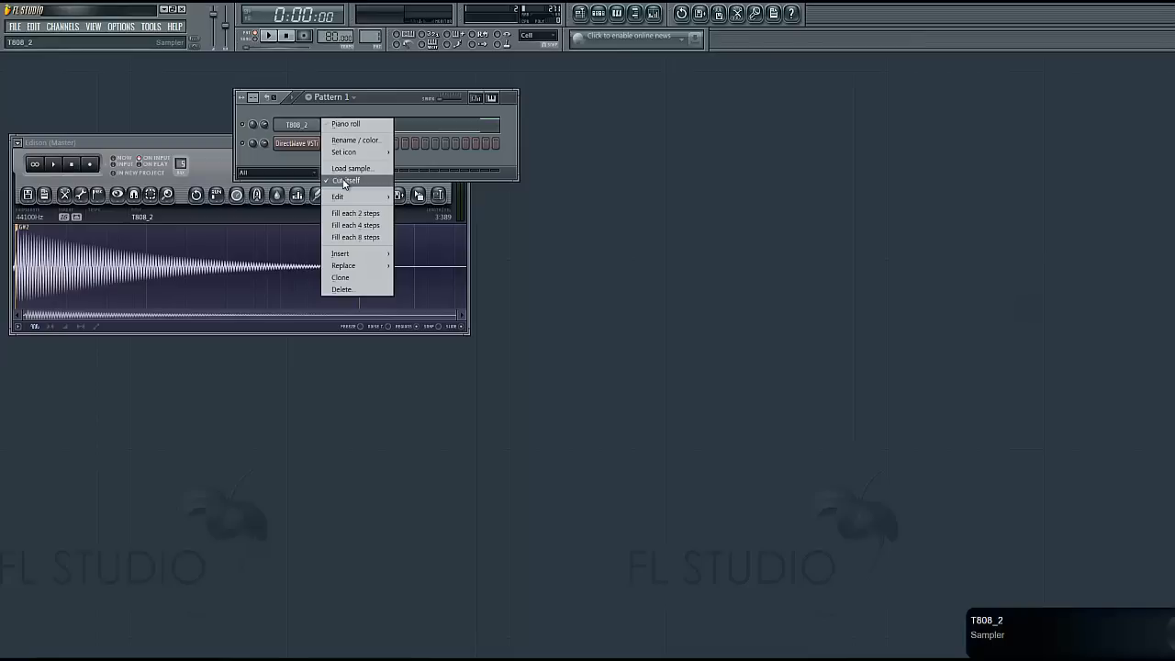
{"action": "mouse_move", "coordinate": [356, 187]}
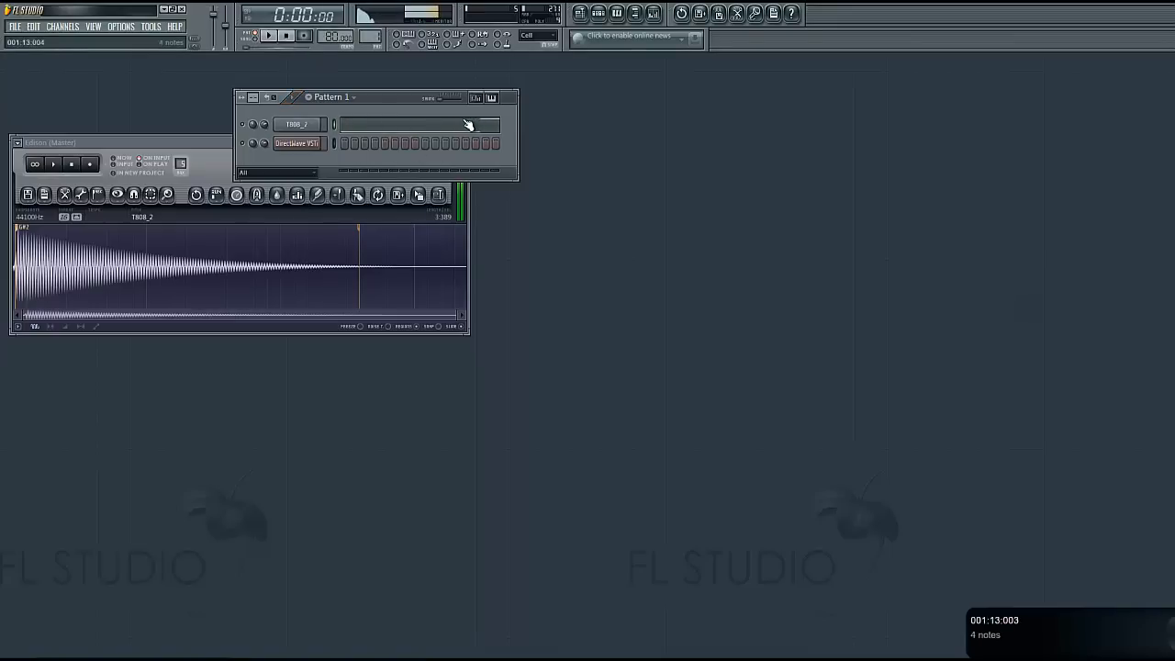
Turn on Cut itself in the T808_2 channel button's options menu
{"action": "left_click", "coordinate": [296, 123]}
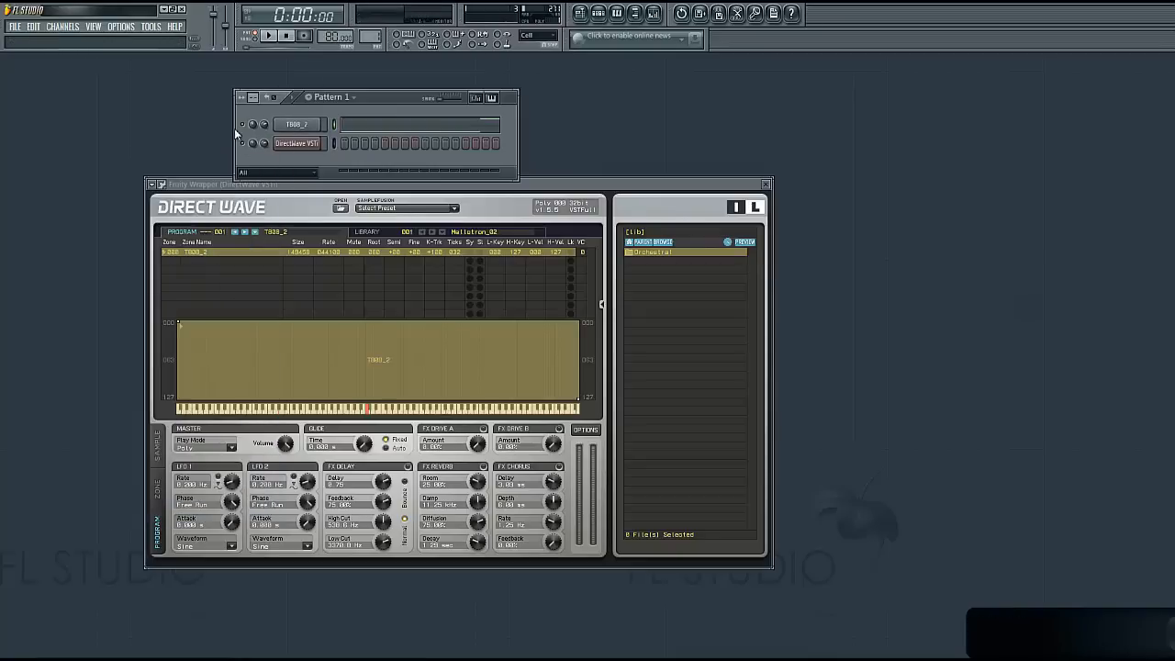
Bring up DirectWave with the T808_2 zone and audition it from DirectWave's keyboard
{"action": "left_click", "coordinate": [296, 144]}
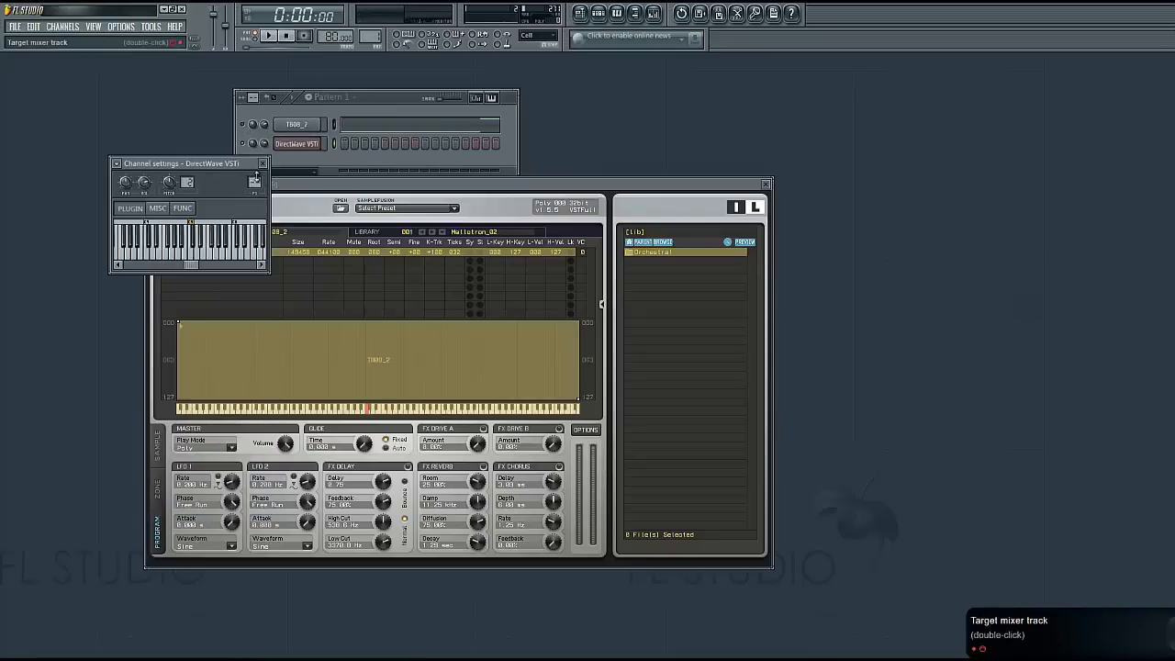
{"action": "left_click", "coordinate": [295, 124]}
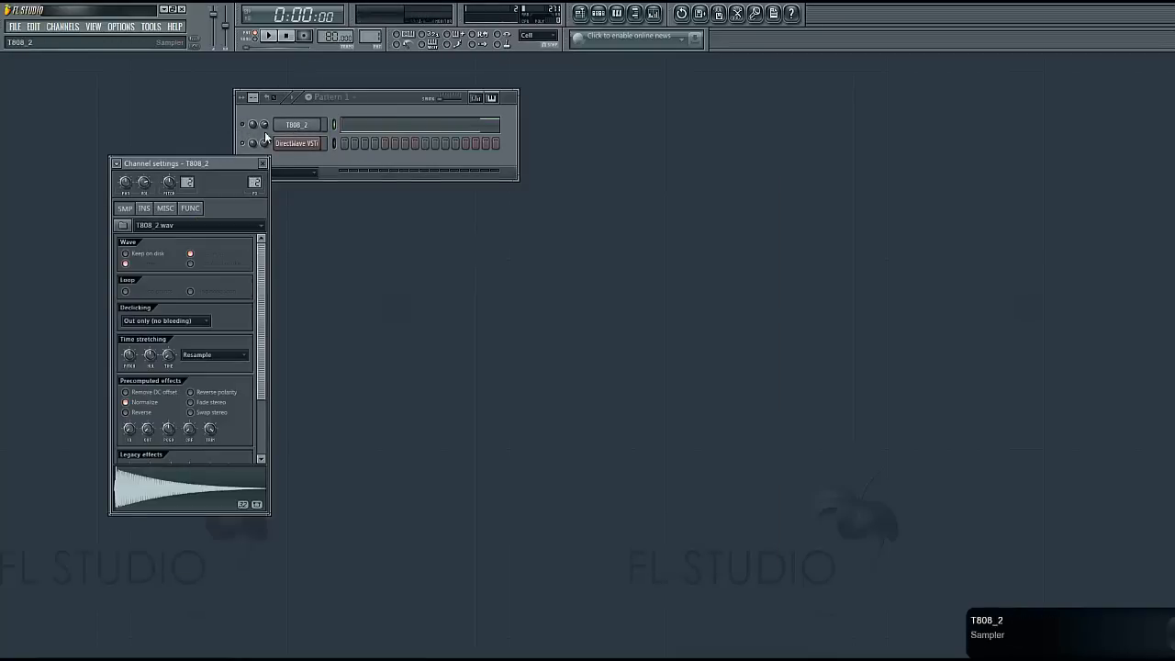
{"action": "left_click", "coordinate": [297, 142]}
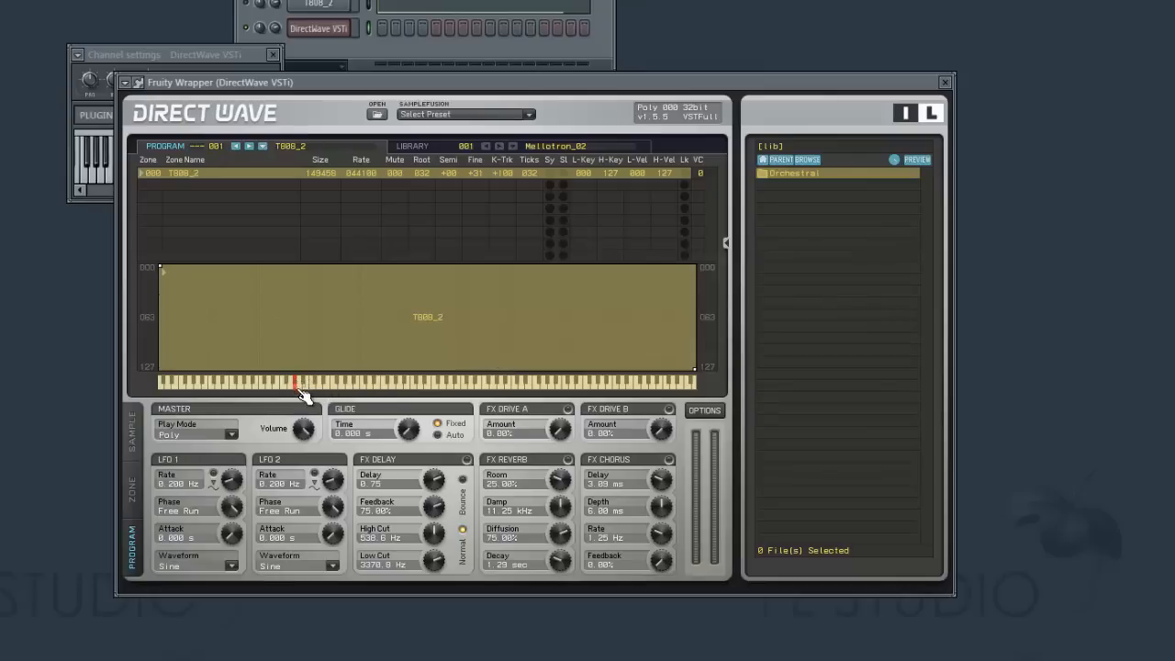
{"action": "left_click", "coordinate": [944, 82]}
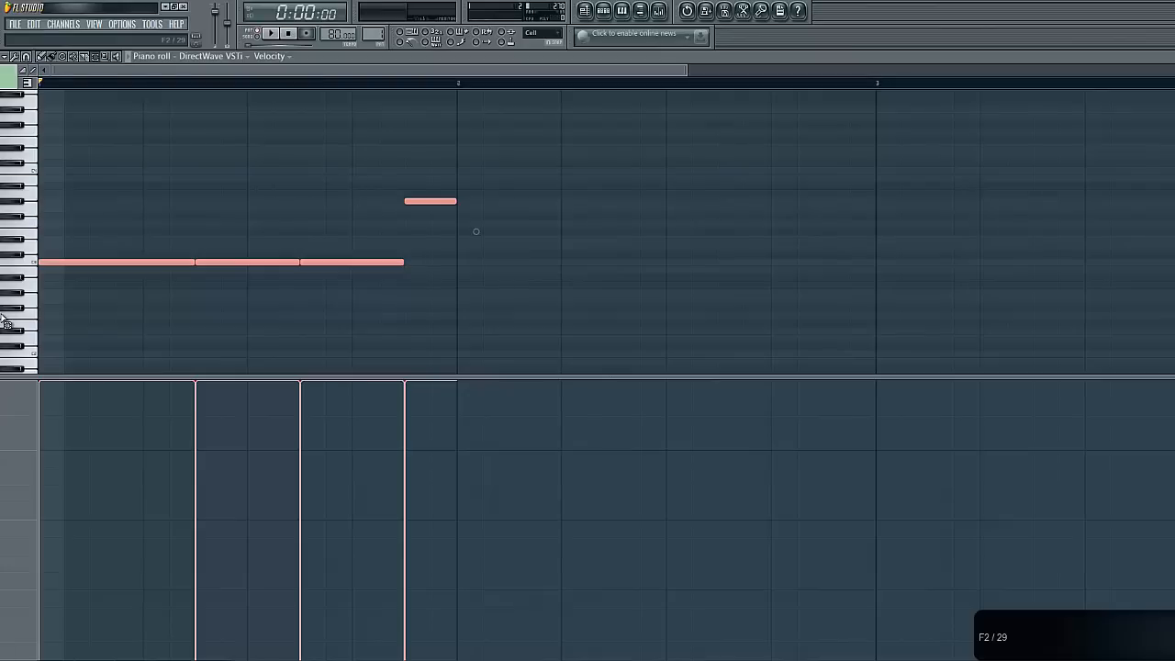
Play the four DirectWave notes, then stop playback
{"action": "left_click", "coordinate": [272, 33]}
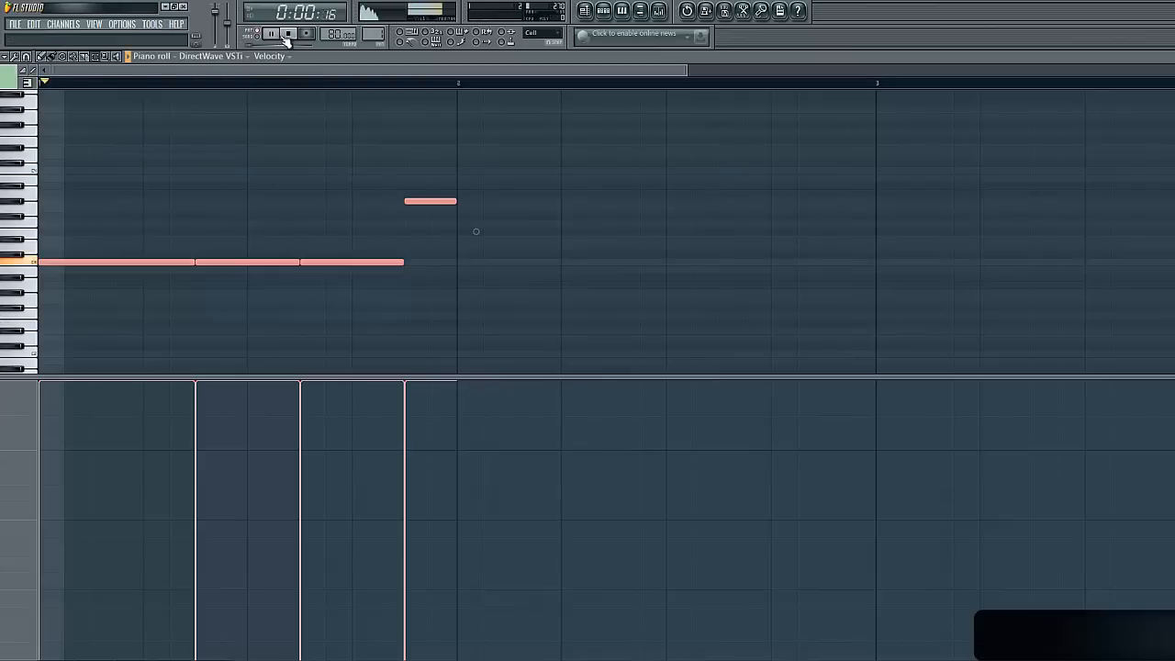
{"action": "left_click", "coordinate": [288, 34]}
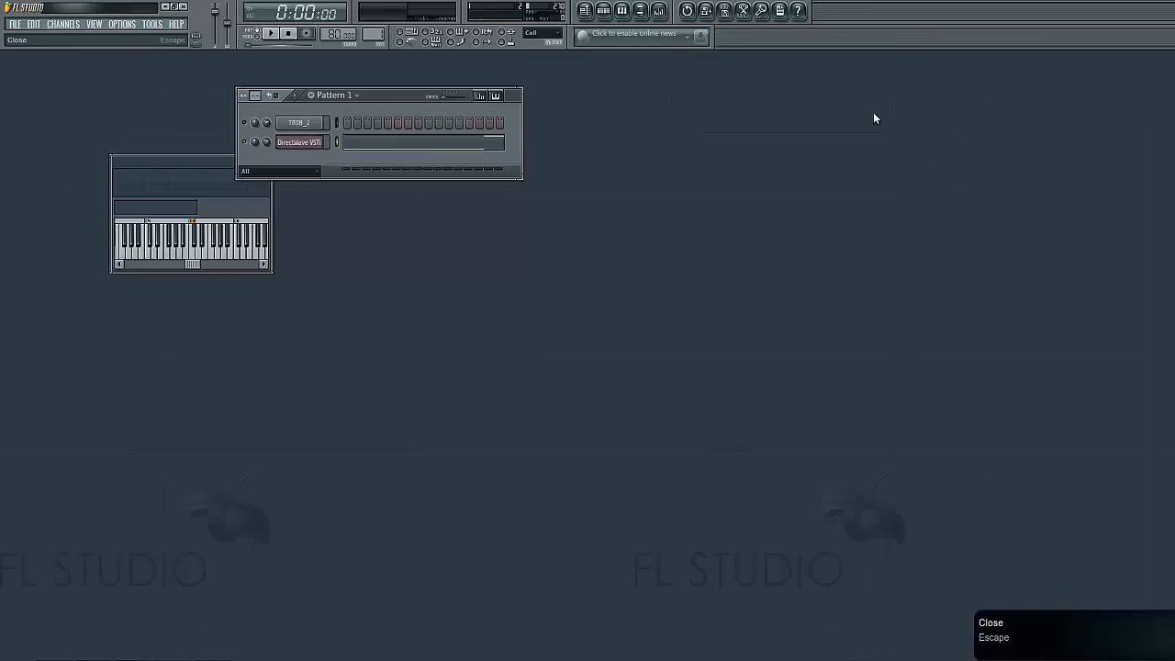
Shorten the low DirectWave notes to leave gaps, then play the tightened pattern
{"action": "left_click", "coordinate": [298, 141]}
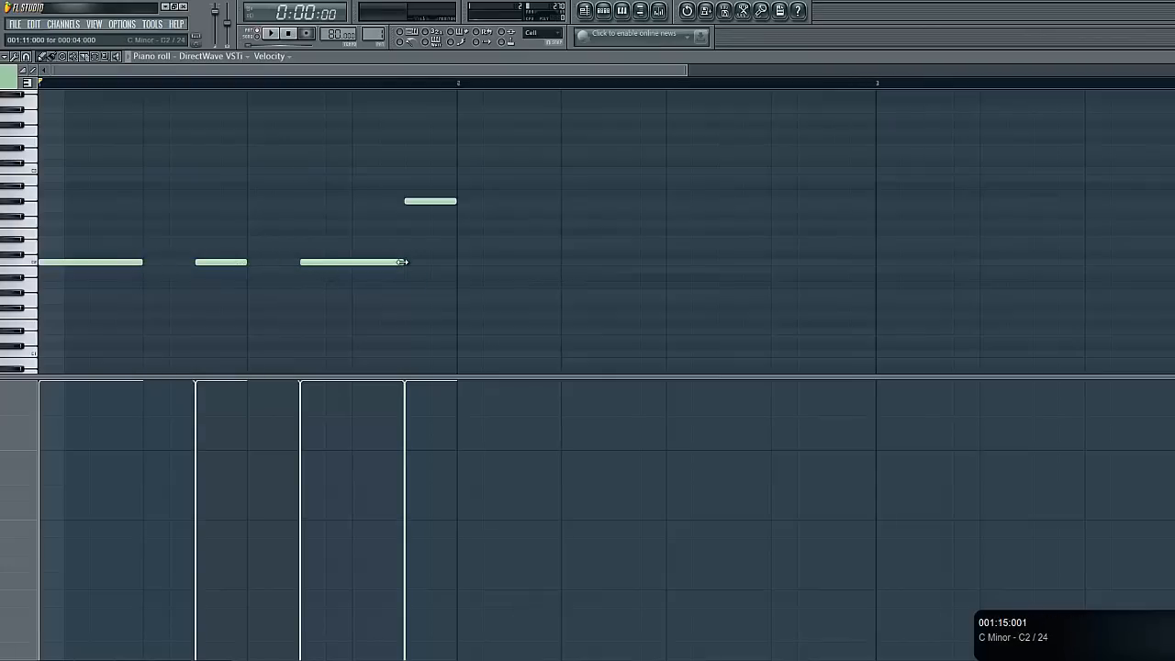
{"action": "left_click_drag", "start_coordinate": [402, 262], "coordinate": [351, 262]}
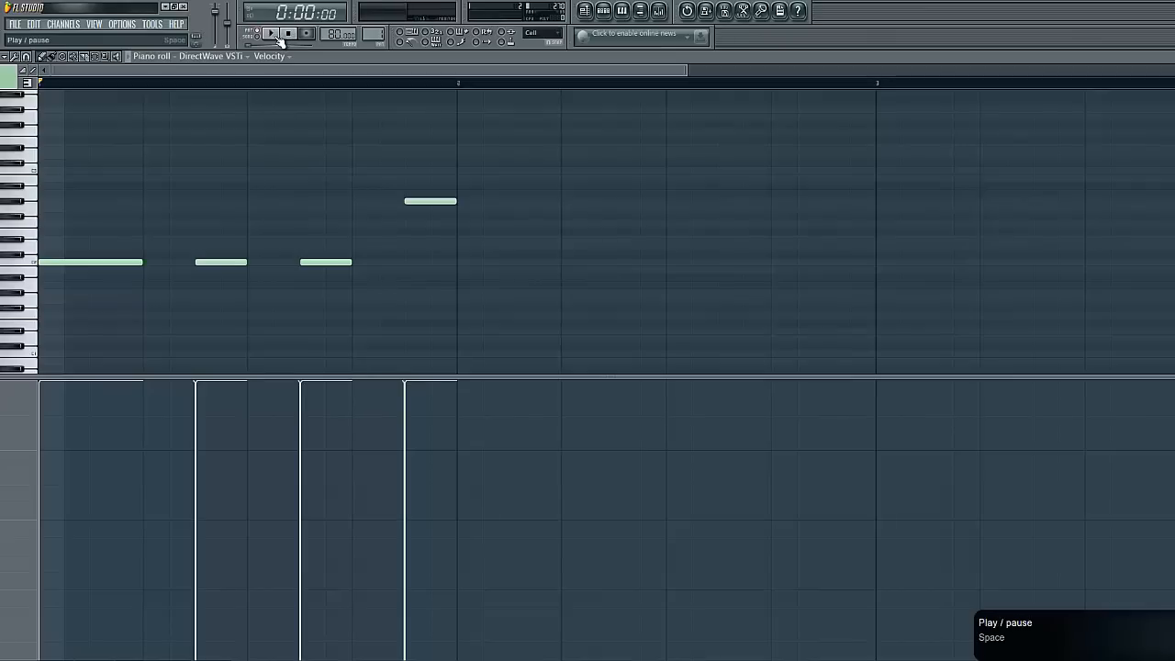
{"action": "left_click", "coordinate": [272, 34]}
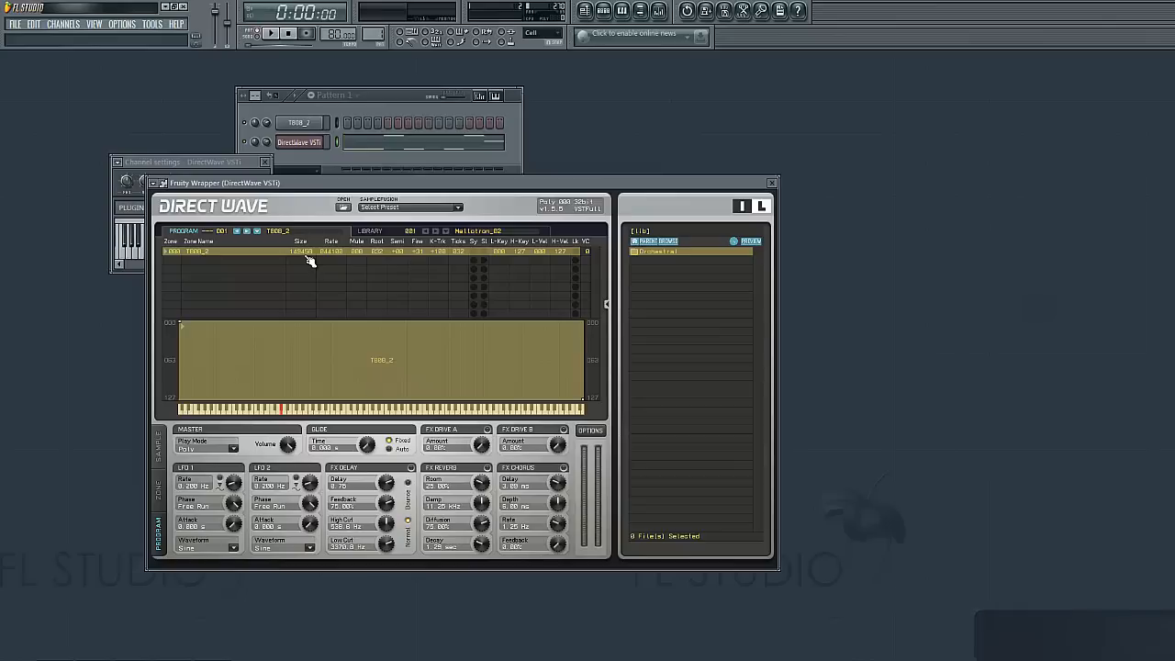
View the T808_2 zone's options in DirectWave, then close the DirectWave window
{"action": "right_click", "coordinate": [312, 259]}
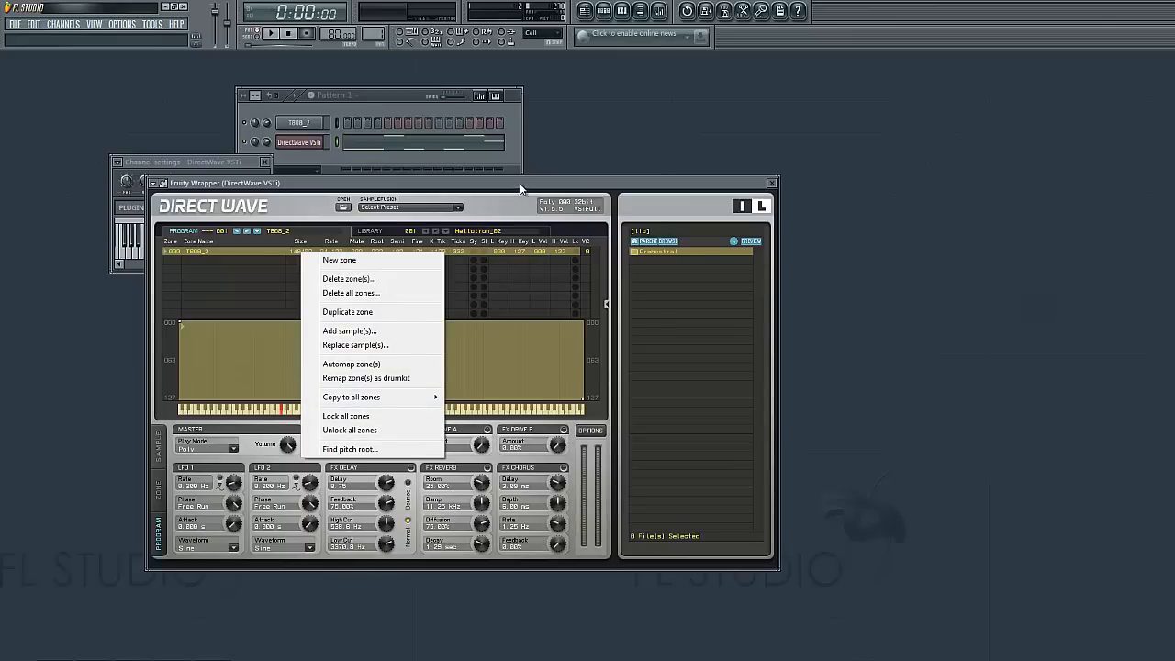
{"action": "left_click", "coordinate": [771, 182]}
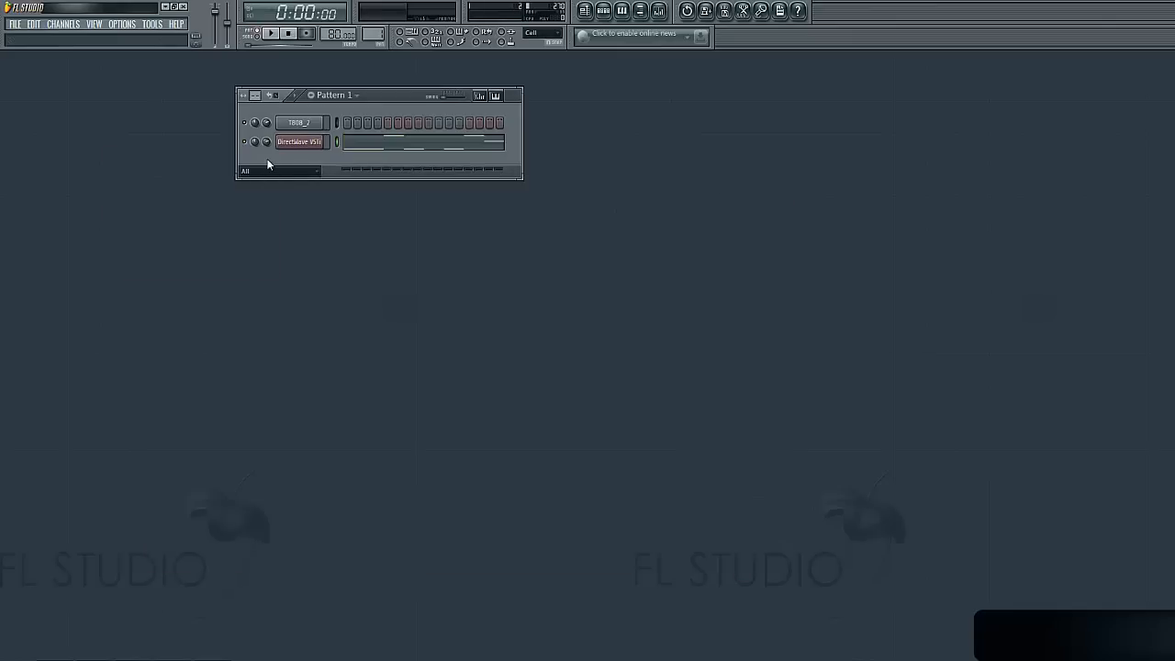